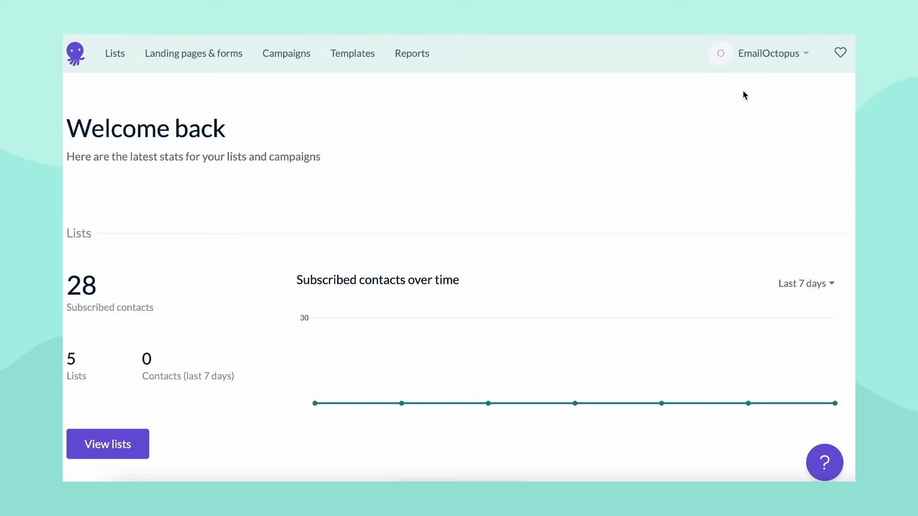
# Step: Go from the account menu to Account settings, then to the Verified senders section
pyautogui.click(773, 52)
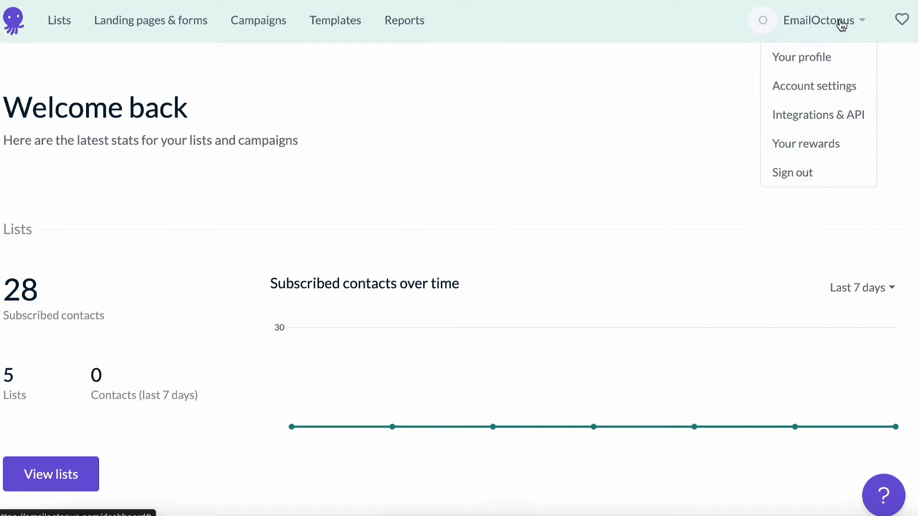
pyautogui.click(814, 85)
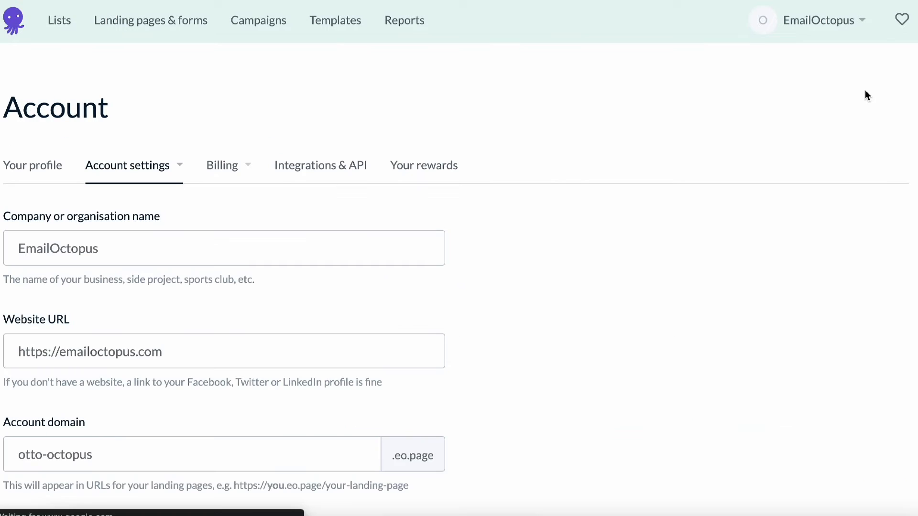
pyautogui.click(128, 165)
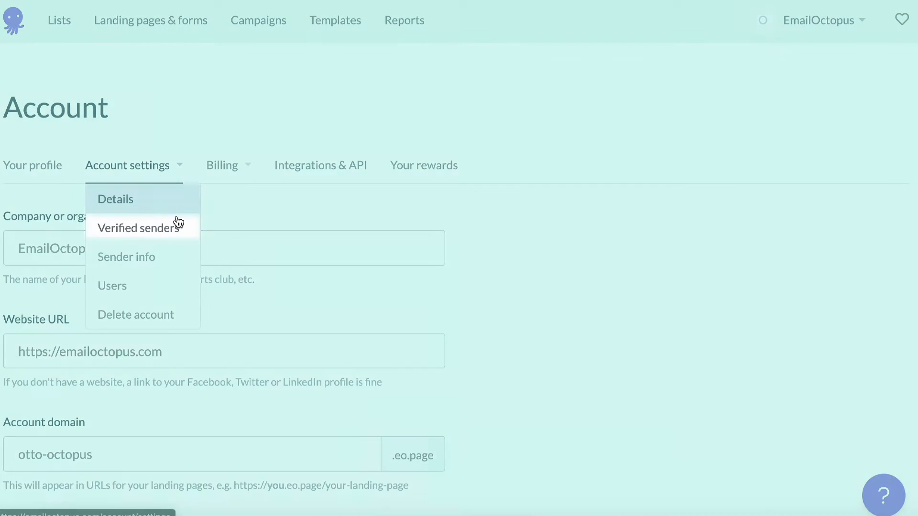
pyautogui.click(139, 227)
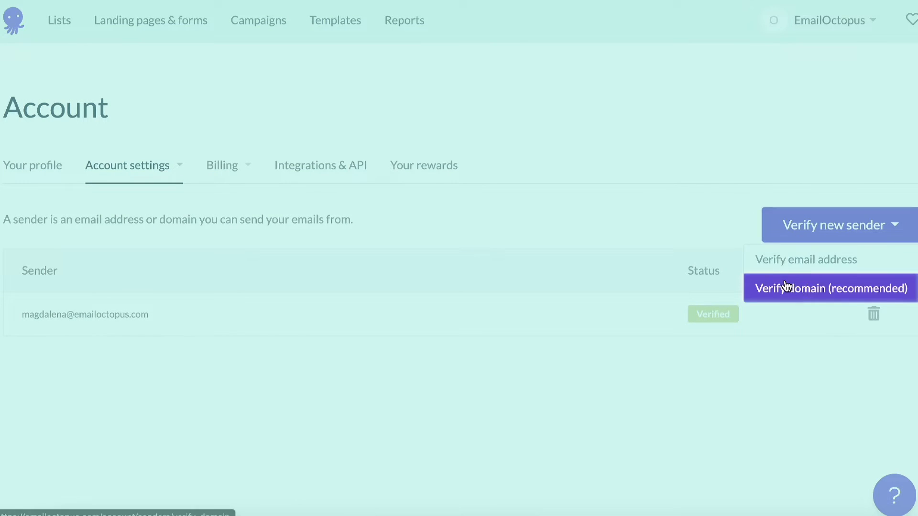
# Step: Submit the domain ottotheoctopus.com for verification
pyautogui.click(827, 287)
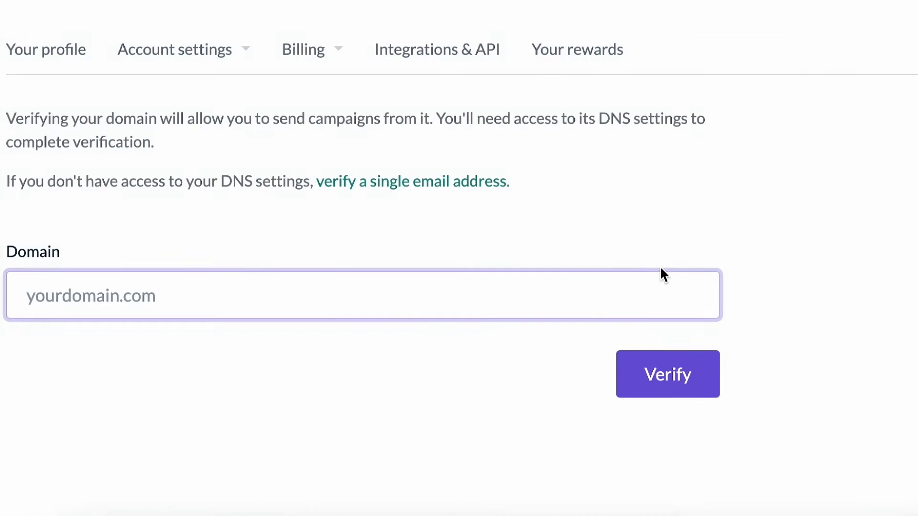
pyautogui.write('ottotheoctopus.com')
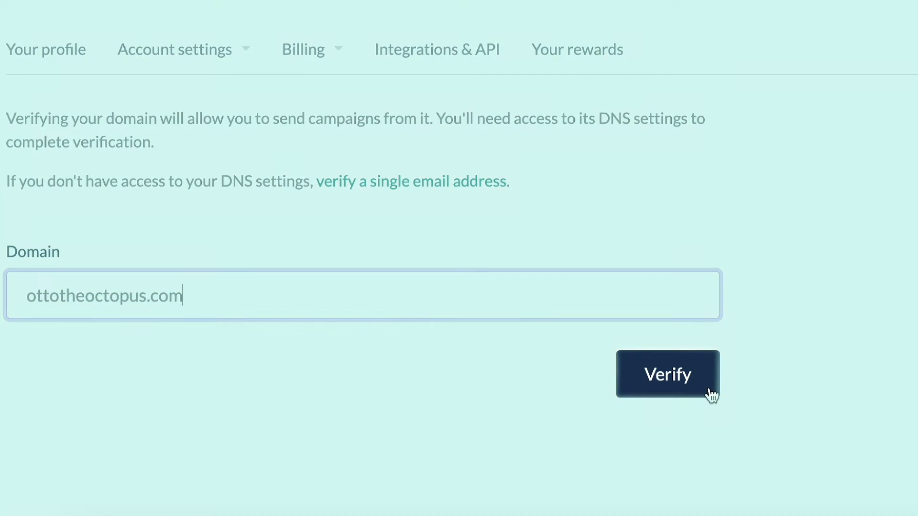
pyautogui.click(667, 374)
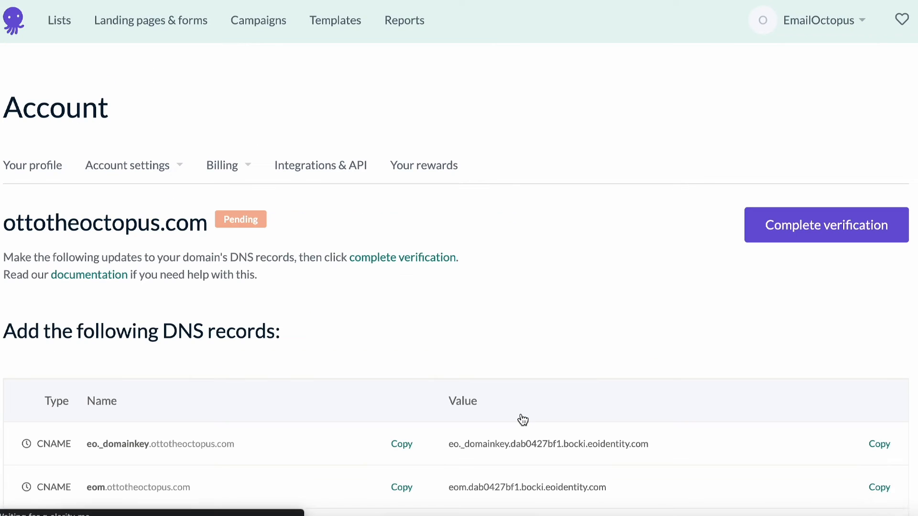
pyautogui.scroll(-3)
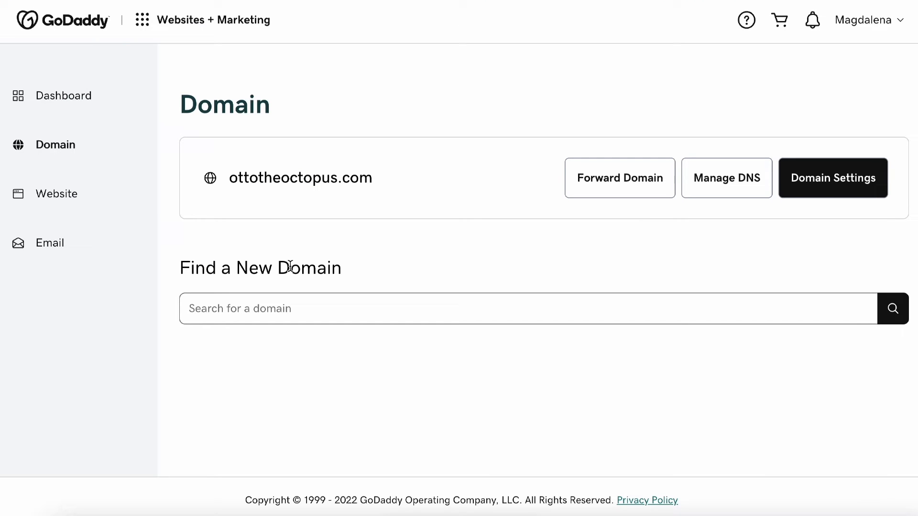
pyautogui.moveTo(722, 252)
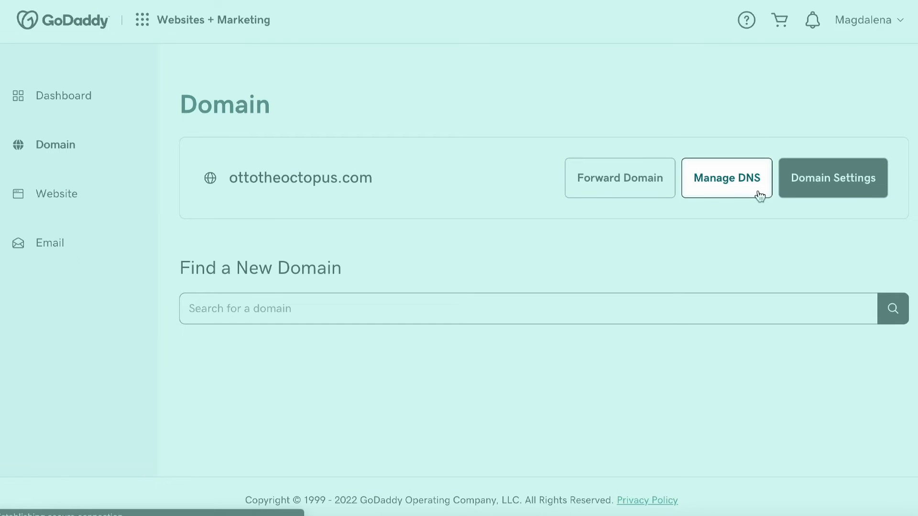
# Step: Open DNS management for ottotheoctopus.com and start a new CNAME record
pyautogui.click(726, 178)
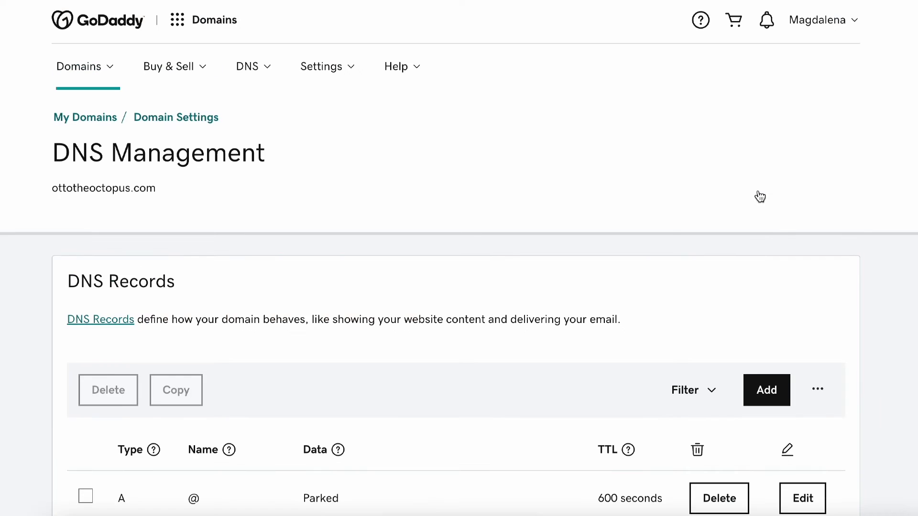
pyautogui.click(766, 390)
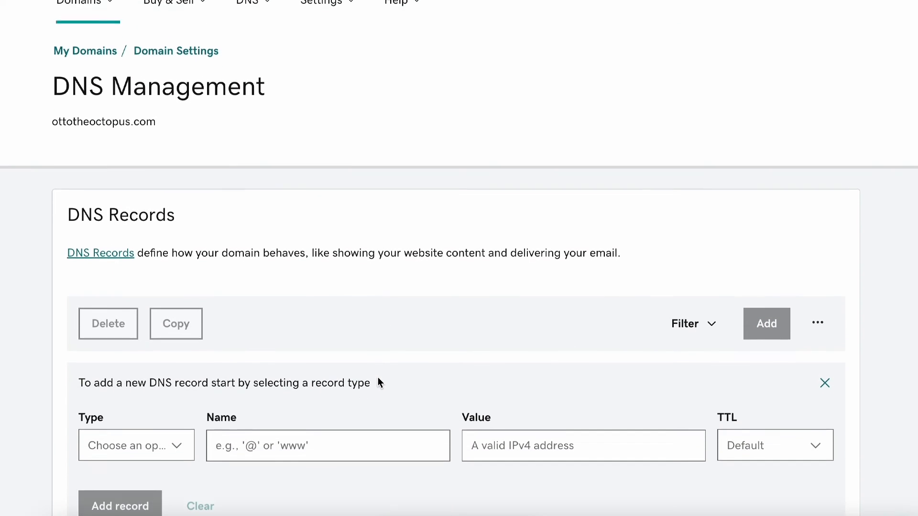
pyautogui.click(136, 445)
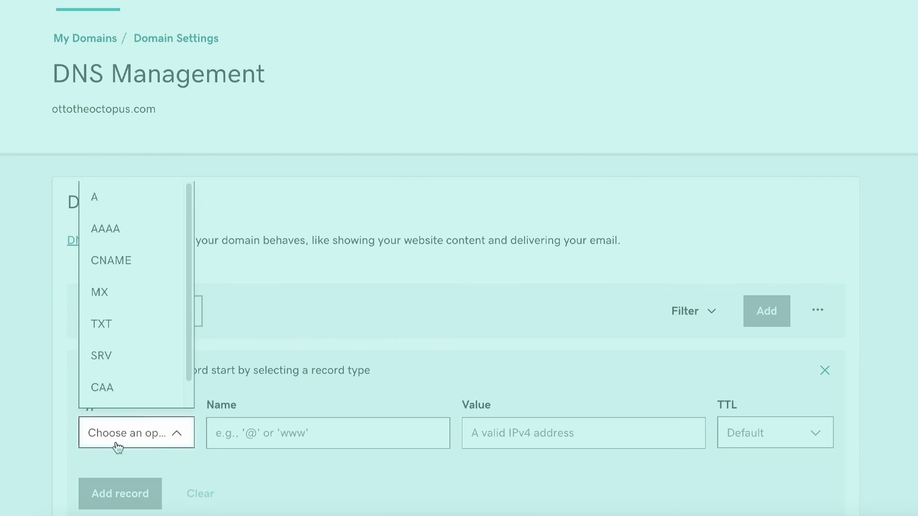
pyautogui.click(110, 261)
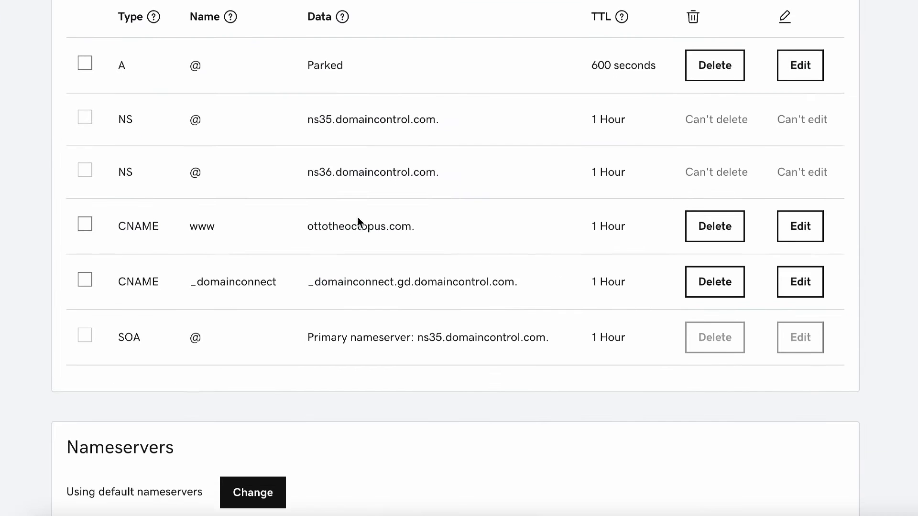
# Step: Save the eo._domainkey CNAME record with the copied EmailOctopus value
pyautogui.click(765, 41)
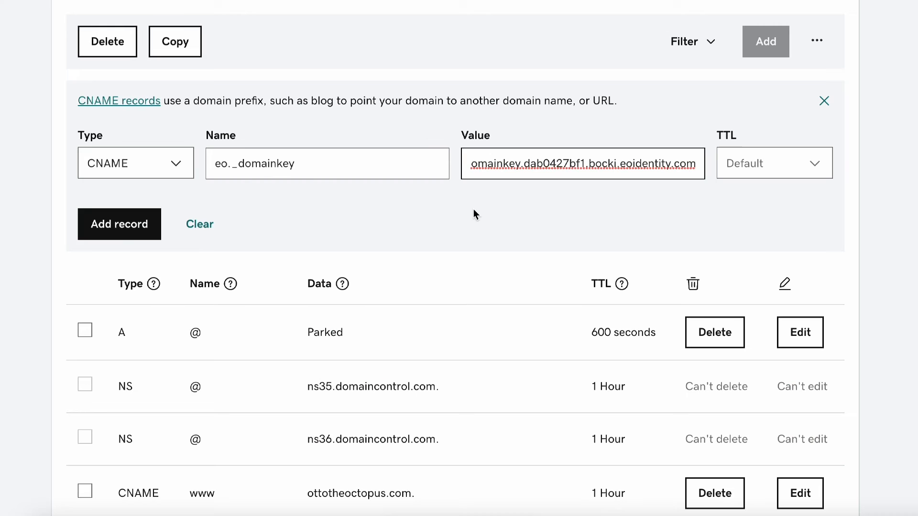
pyautogui.click(120, 225)
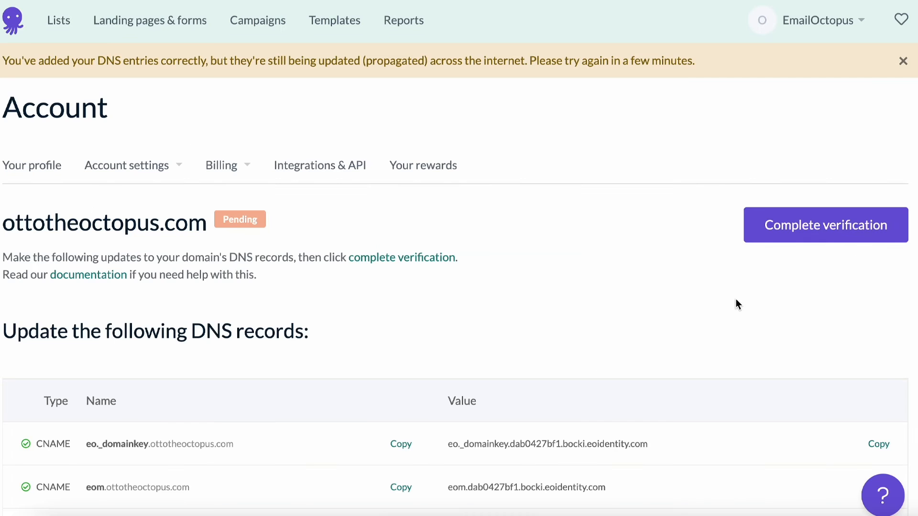
pyautogui.moveTo(825, 225)
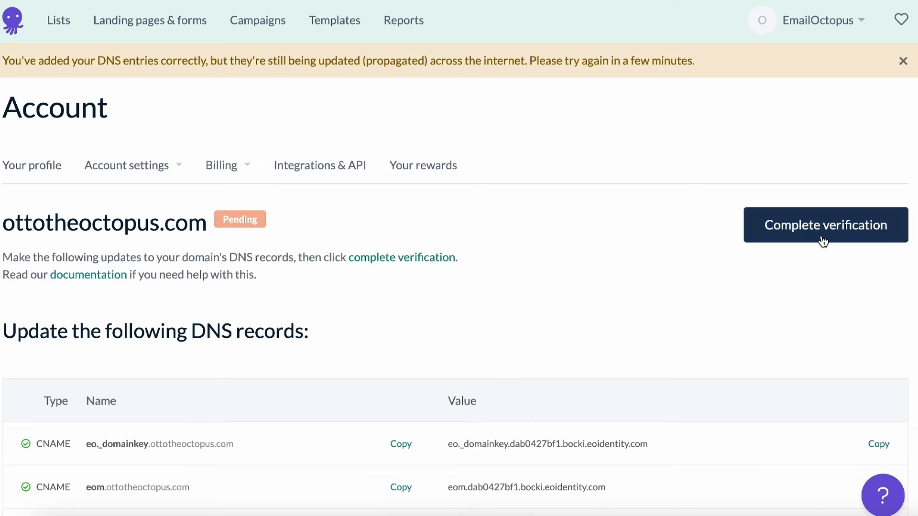
# Step: Rerun the verification check until ottotheoctopus.com is Verified, then return to account settings
pyautogui.click(825, 225)
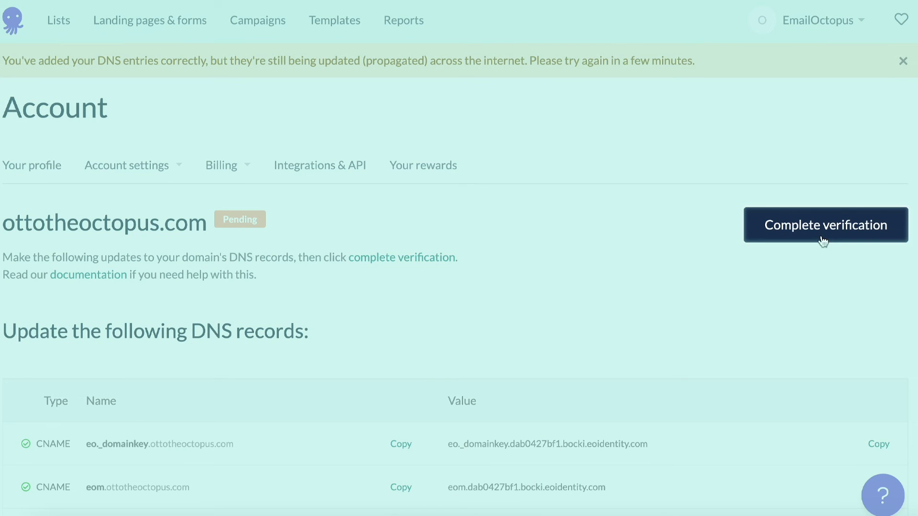
pyautogui.click(824, 225)
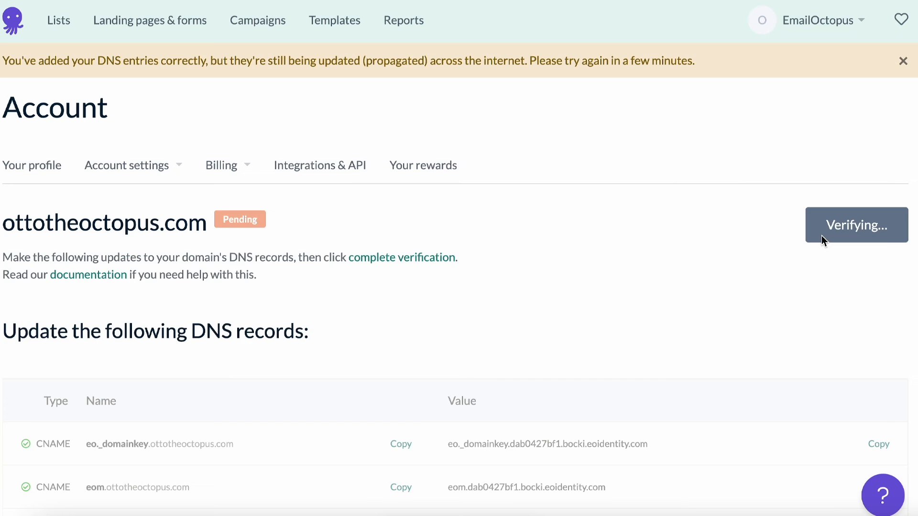
pyautogui.click(856, 225)
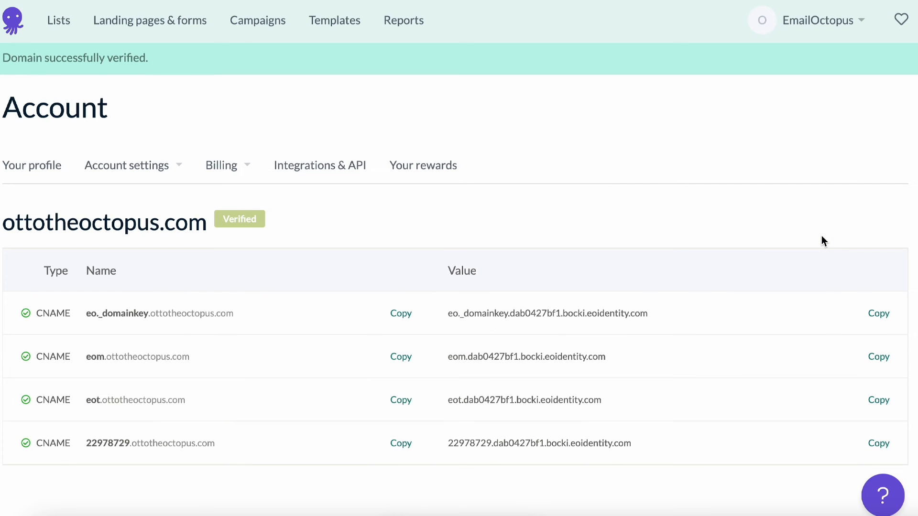
pyautogui.click(819, 21)
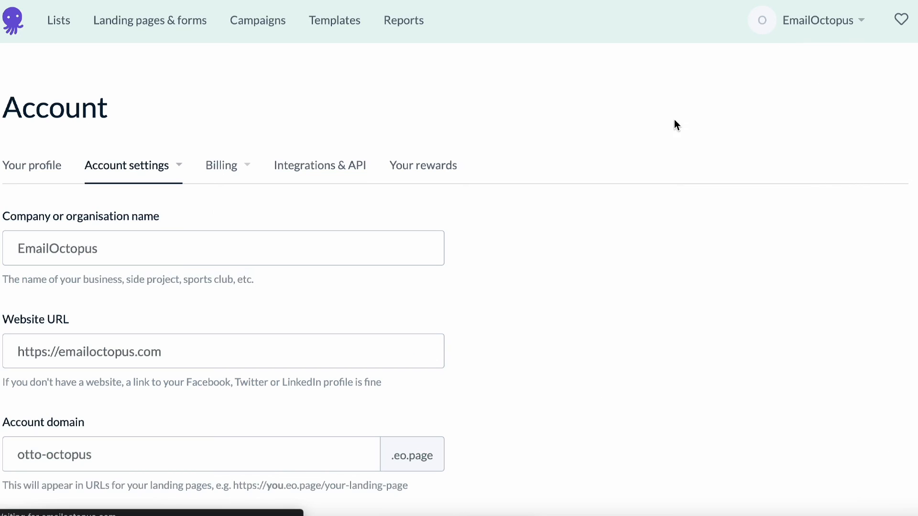
# Step: Open the Verified senders section to confirm ottotheoctopus.com is listed as verified
pyautogui.click(126, 165)
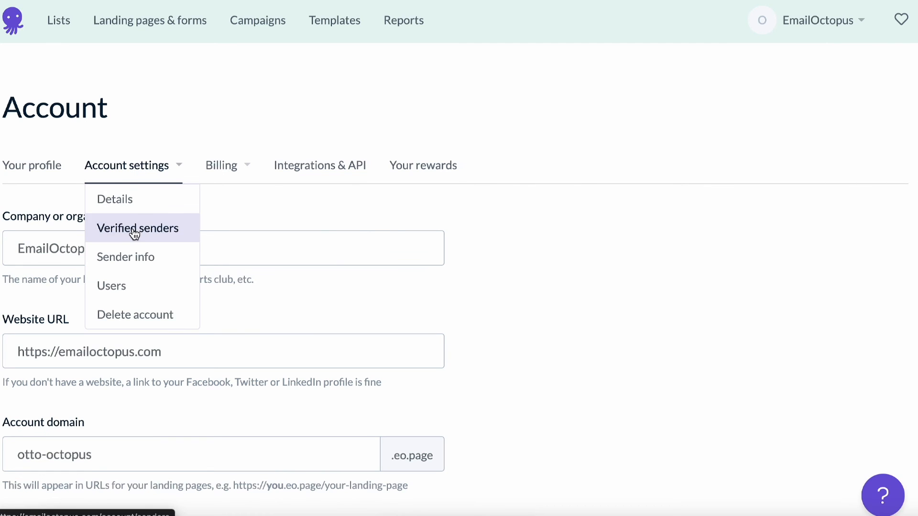
pyautogui.click(138, 228)
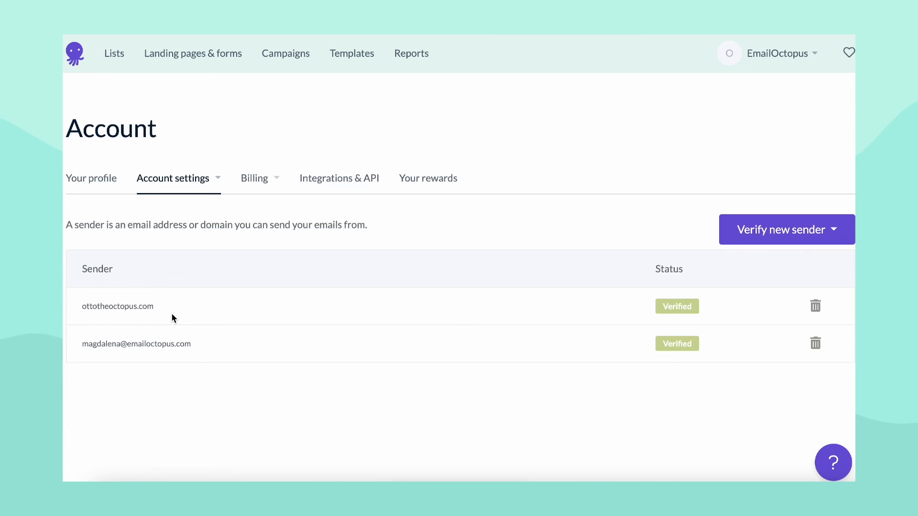
pyautogui.moveTo(480, 463)
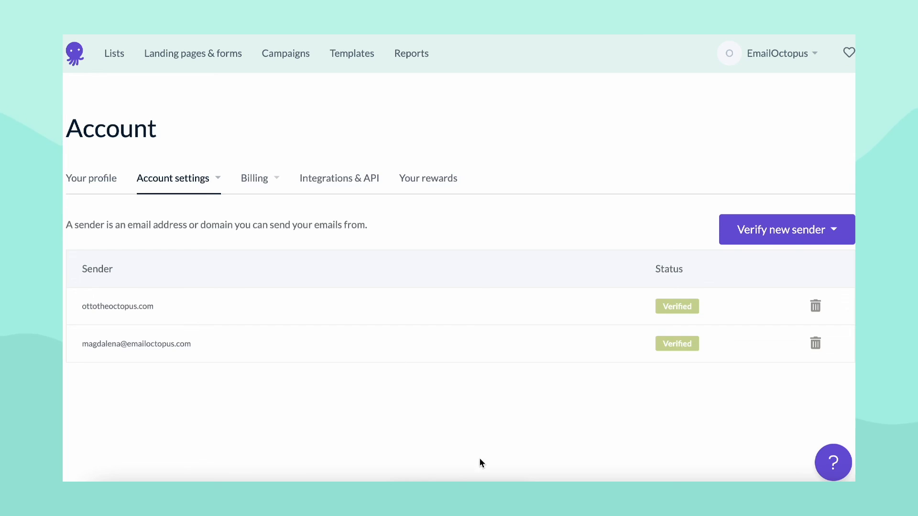